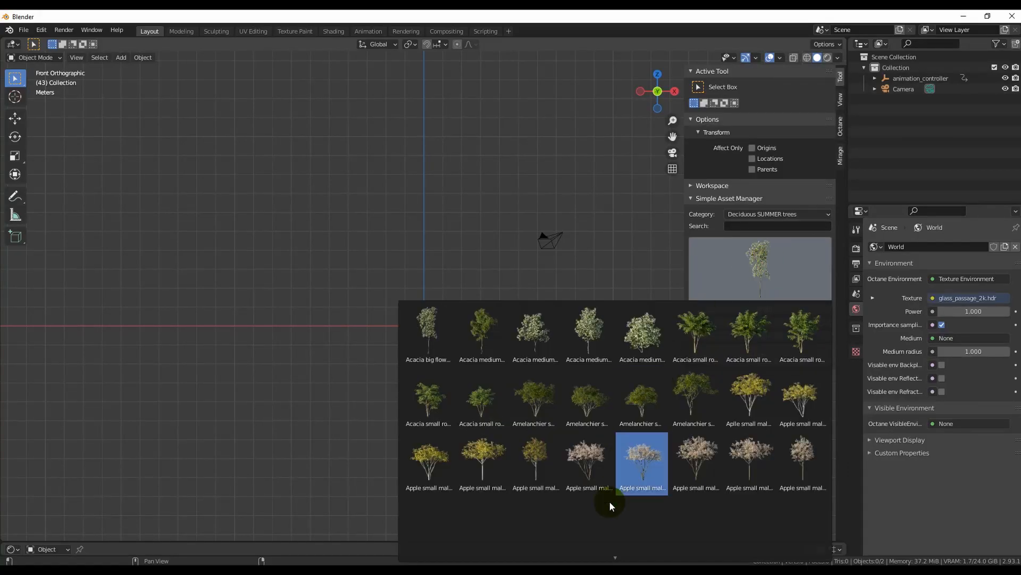
Preview the add-on demo by linking a cherry tree, then return to an empty scene
scroll("down", 3)
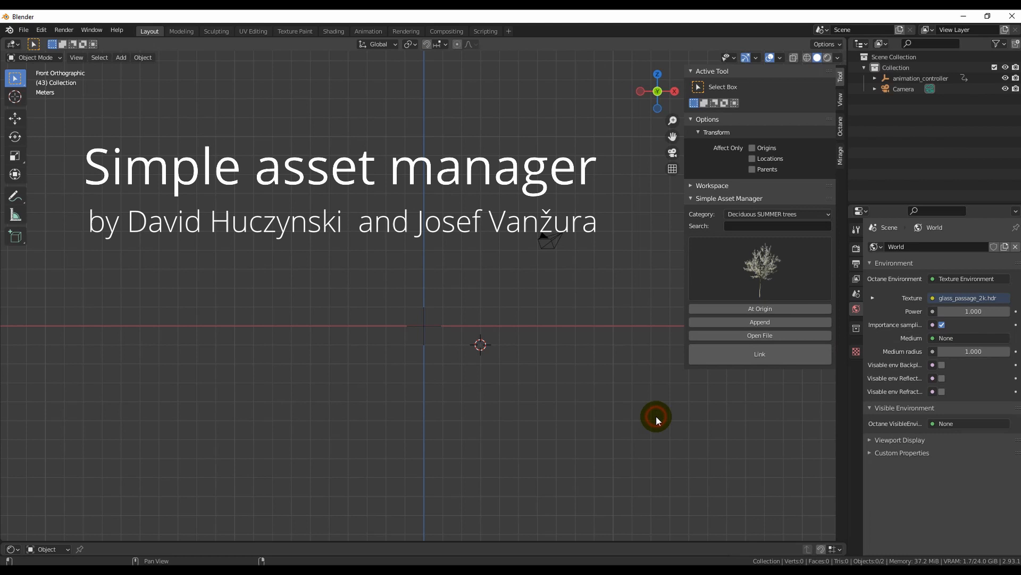
left_click(759, 353)
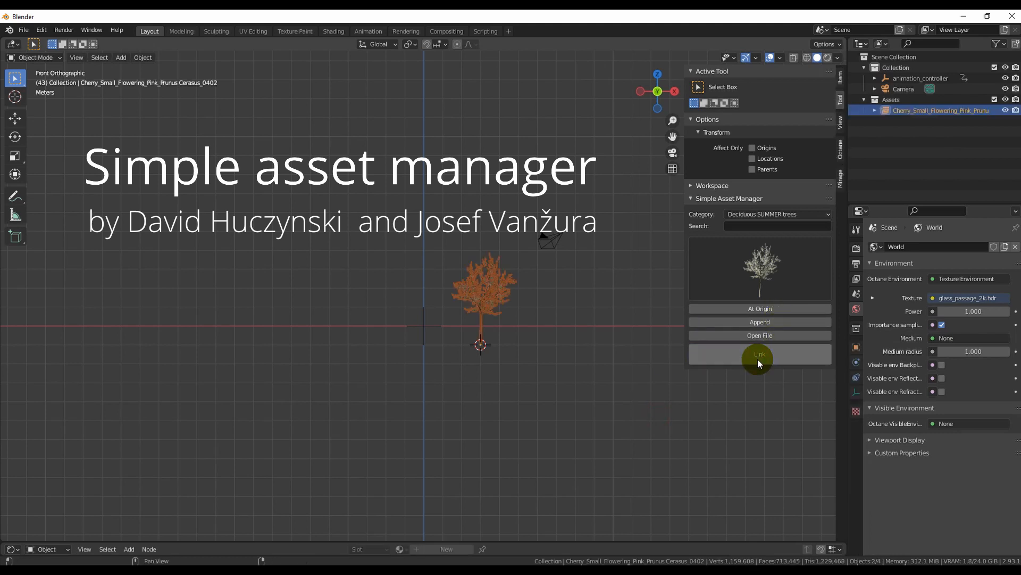
left_click(759, 353)
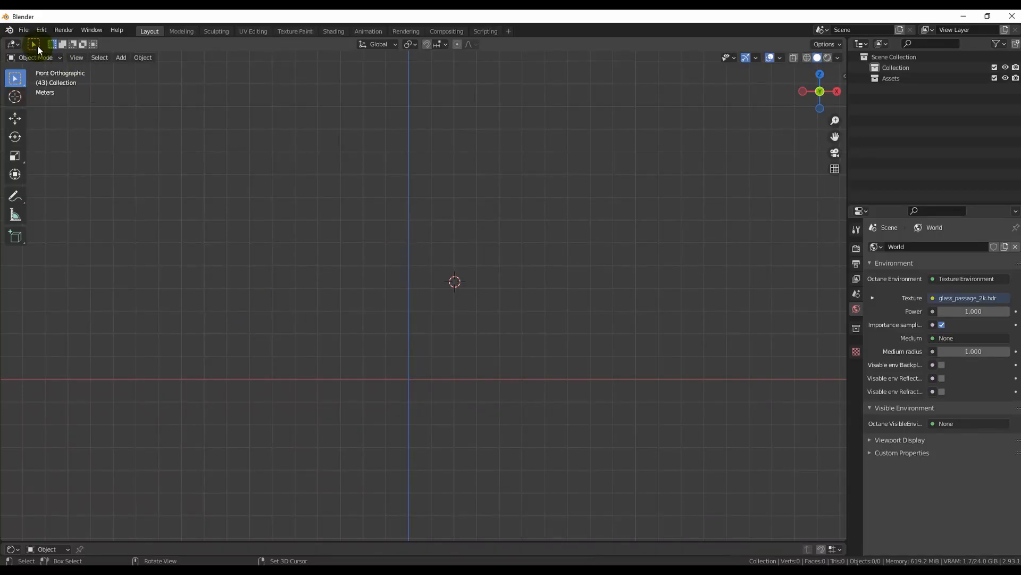
Install blender_simple_asset_manager.zip from Preferences > Add-ons and enable Simple Asset Manager
left_click(40, 29)
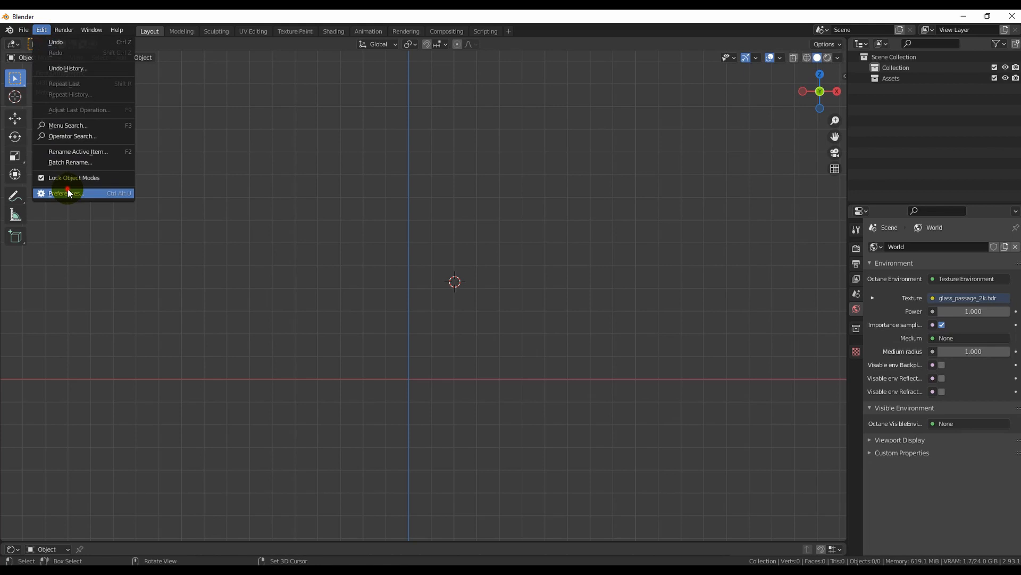
left_click(65, 192)
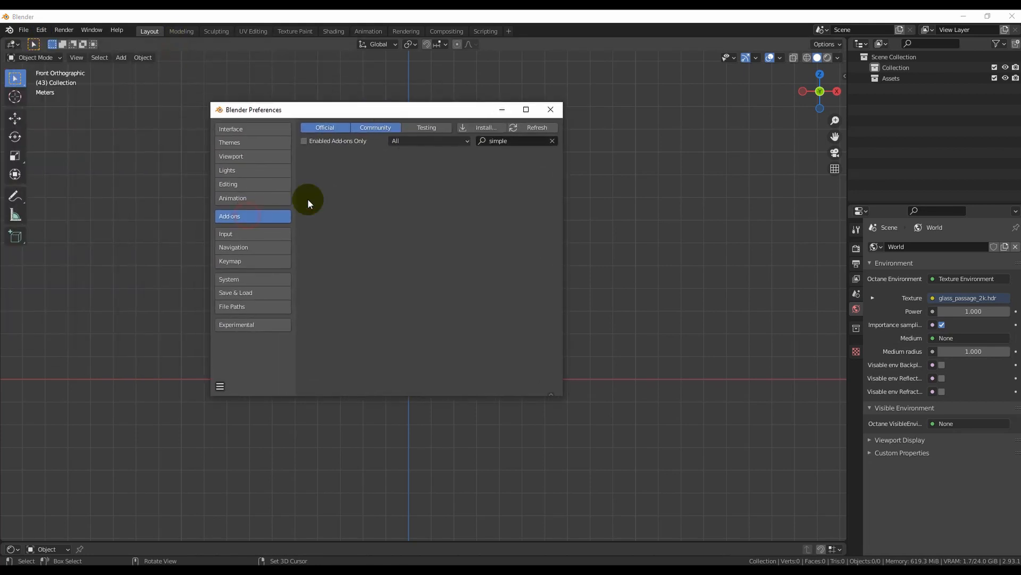
left_click(483, 126)
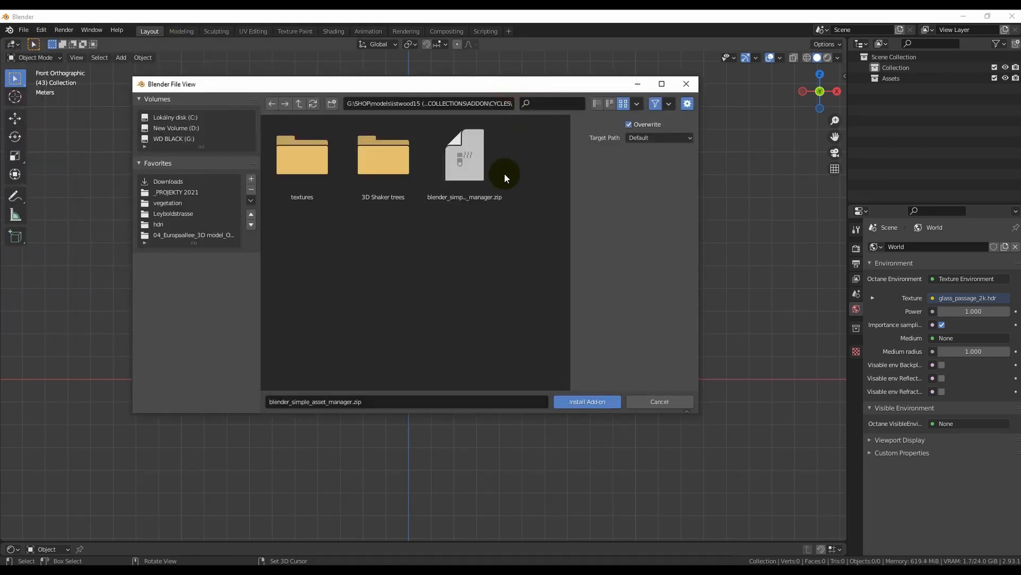
left_click(465, 156)
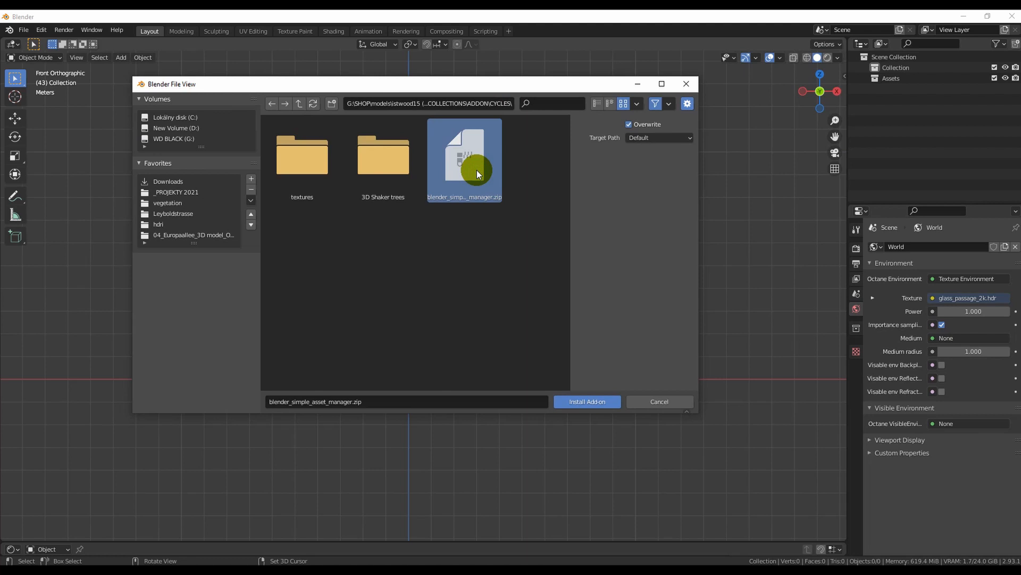
left_click(586, 401)
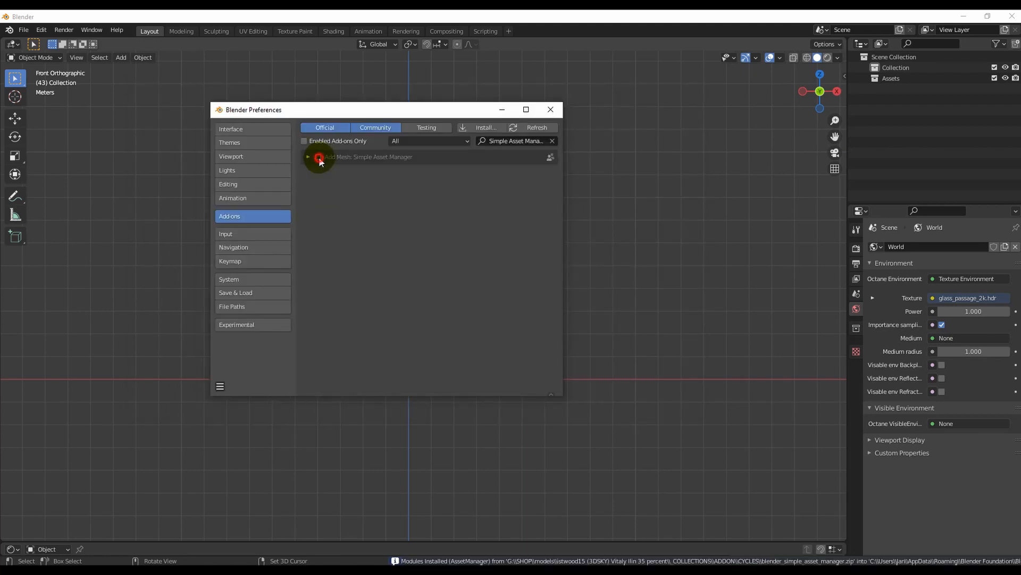
left_click(307, 156)
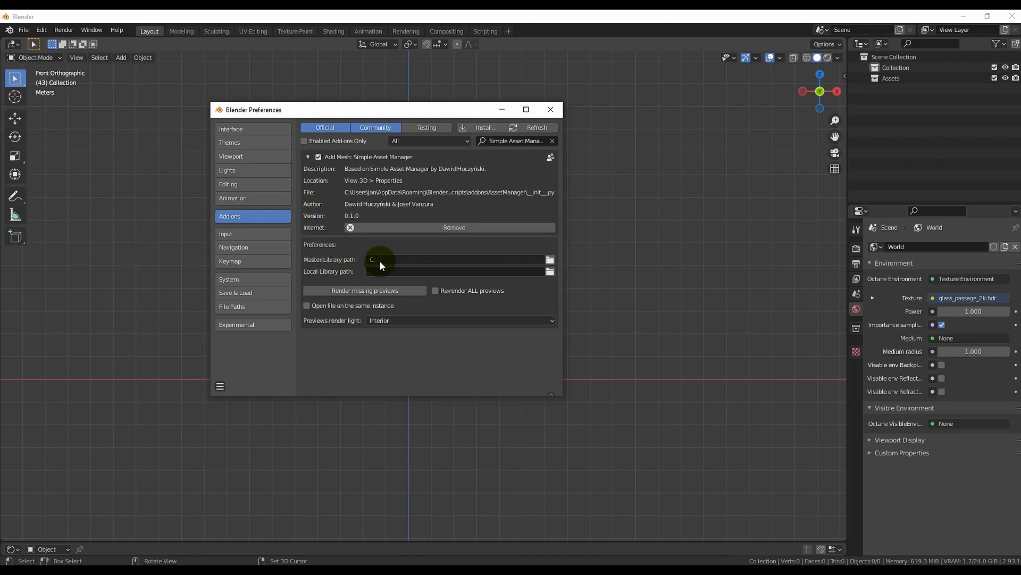
Set the master library path to 3D Shaker trees > Optimized geometry
left_click(549, 260)
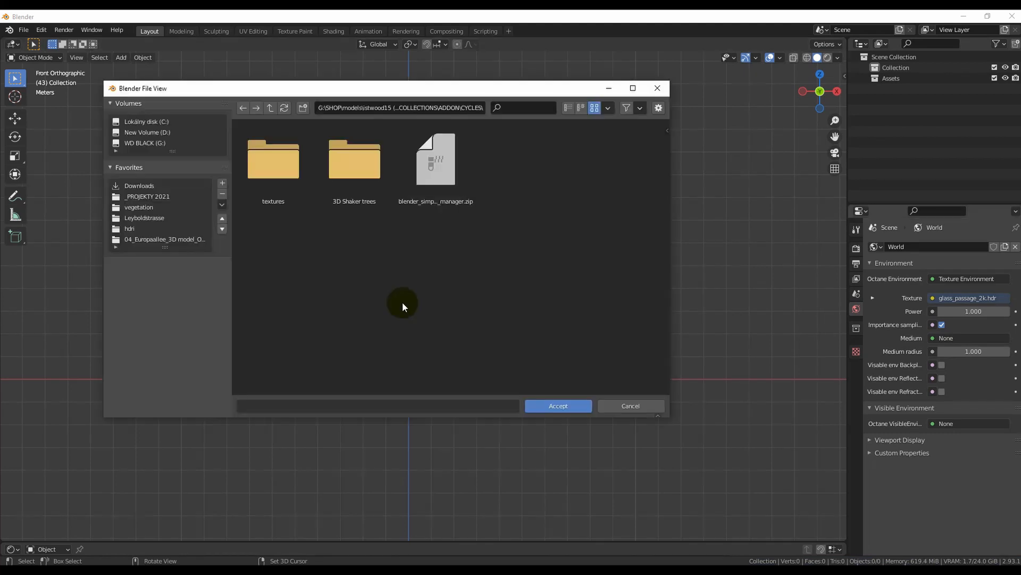
left_click(354, 160)
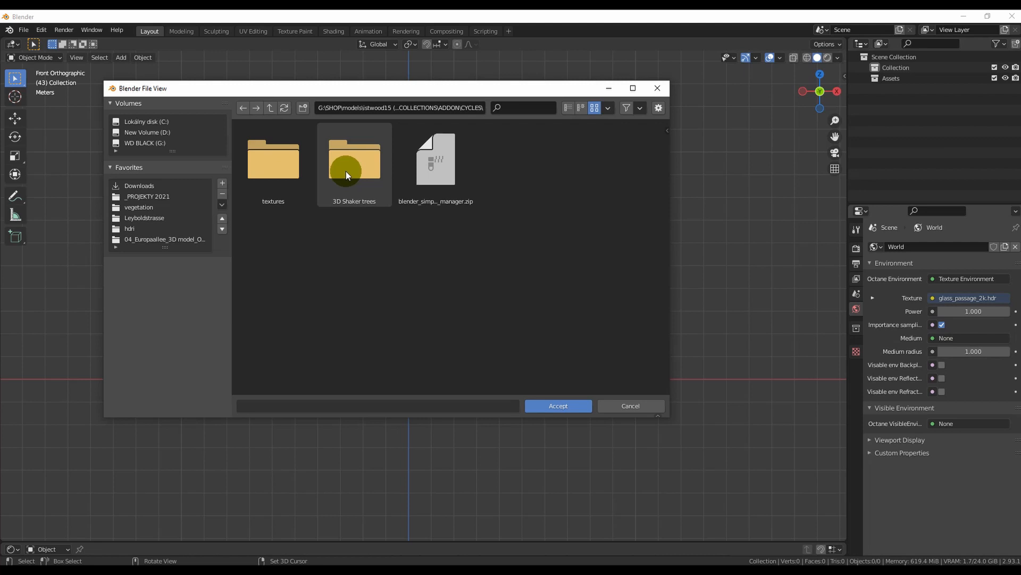
double_click(353, 158)
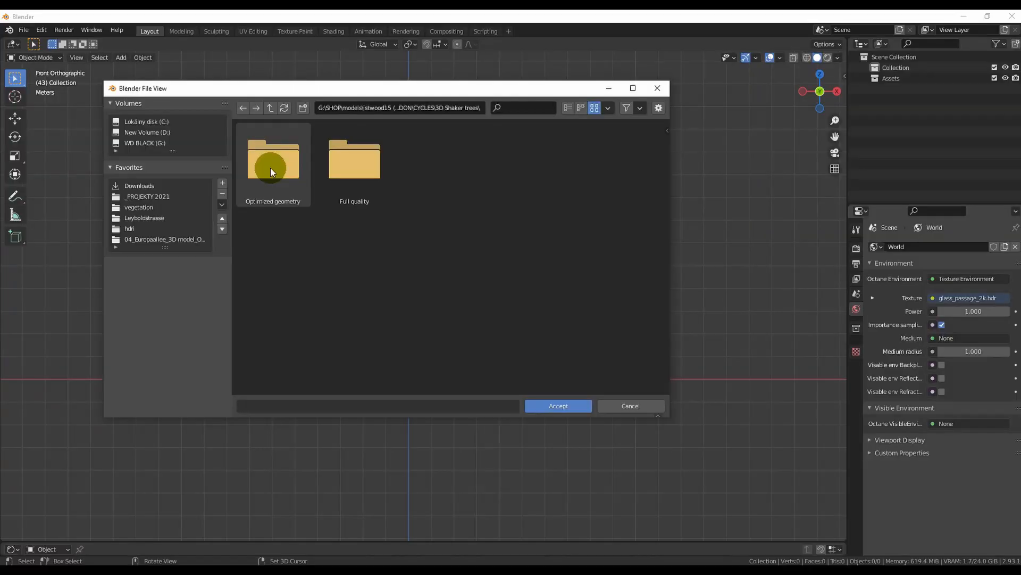
double_click(272, 159)
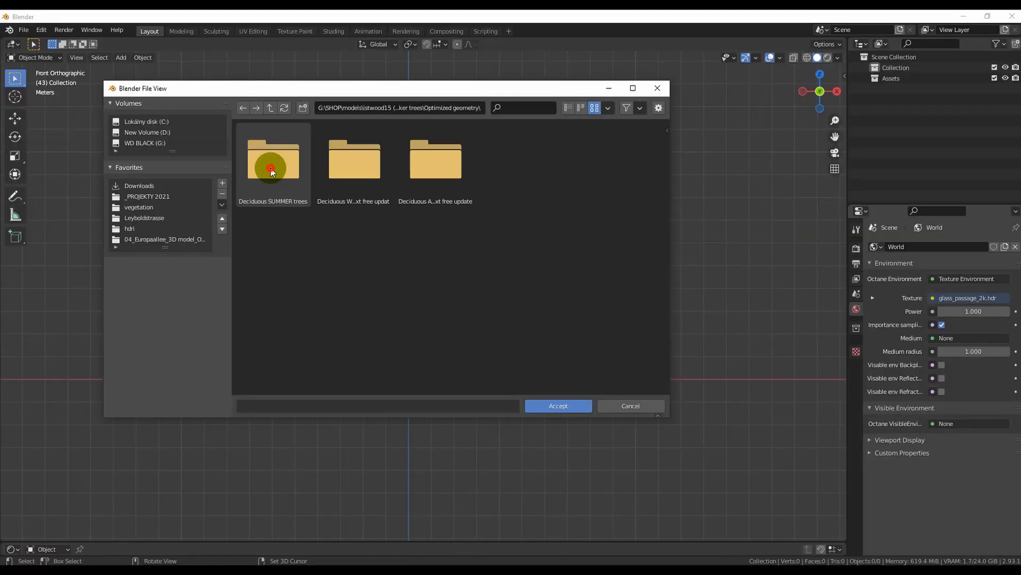
left_click(557, 405)
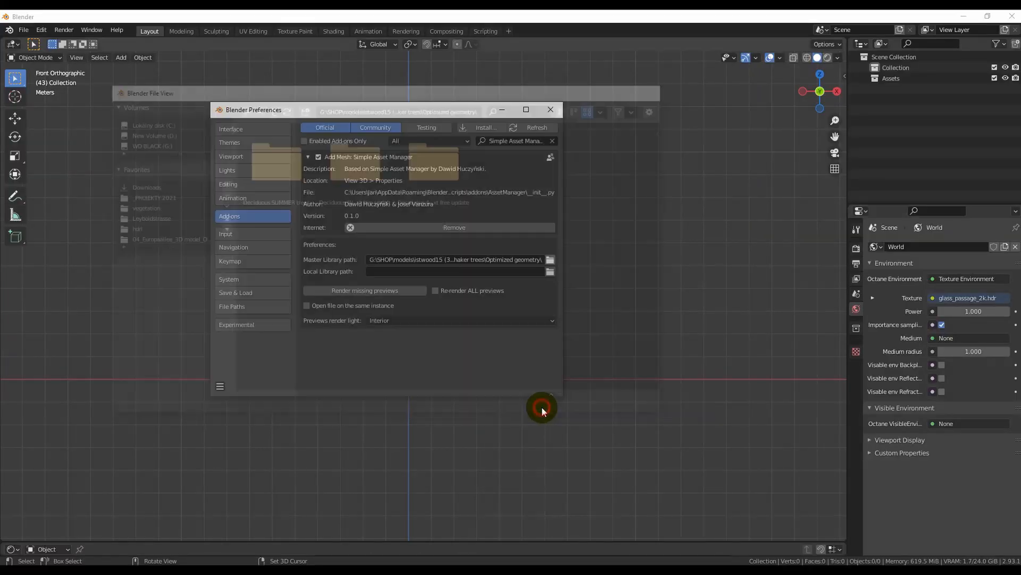
Save the preferences from the hamburger menu
left_click(219, 385)
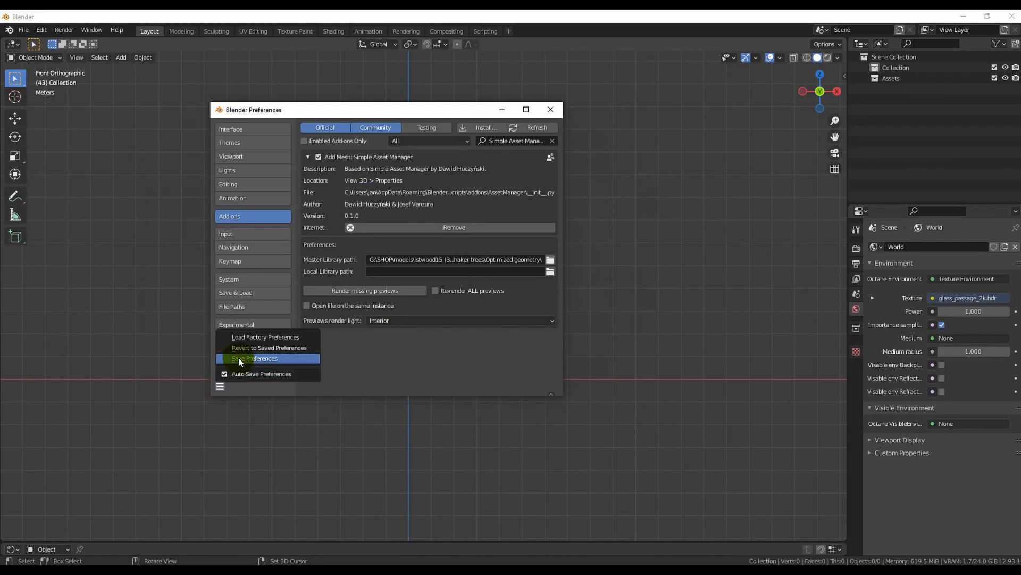
left_click(254, 359)
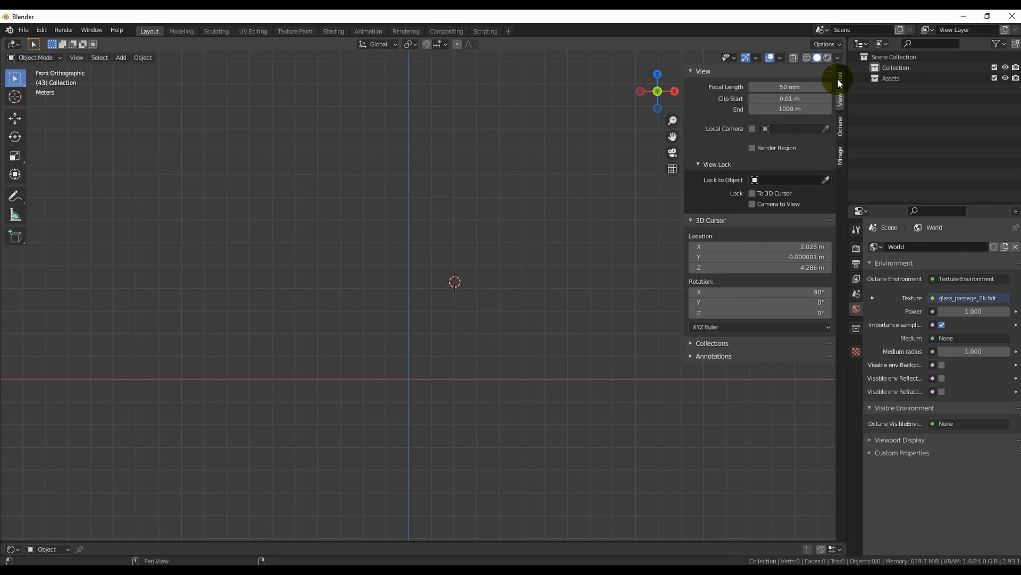
Set the asset manager category to Deciduous SUMMER trees and show the thumbnail grid
left_click(839, 88)
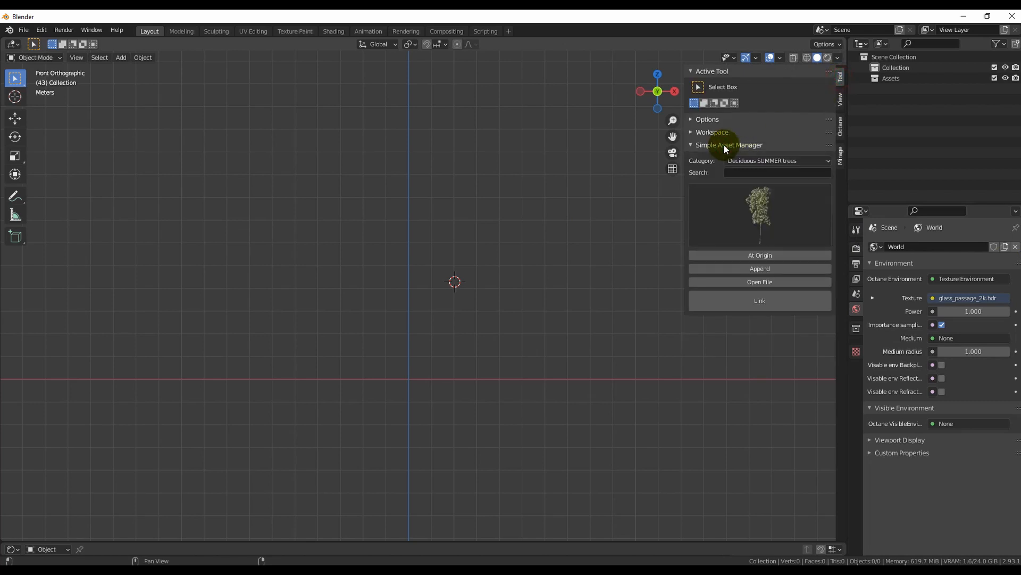
left_click(777, 161)
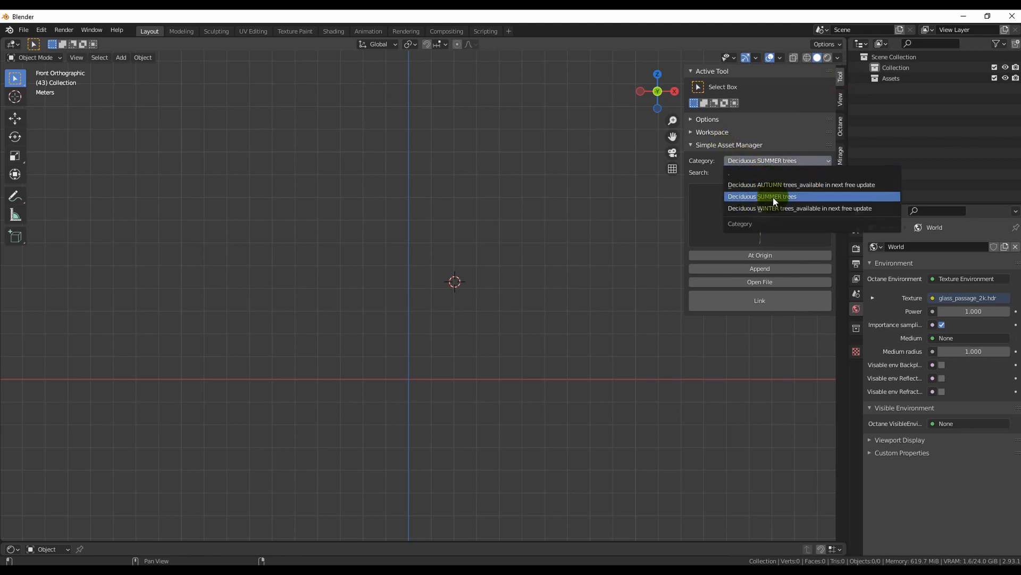
left_click(762, 196)
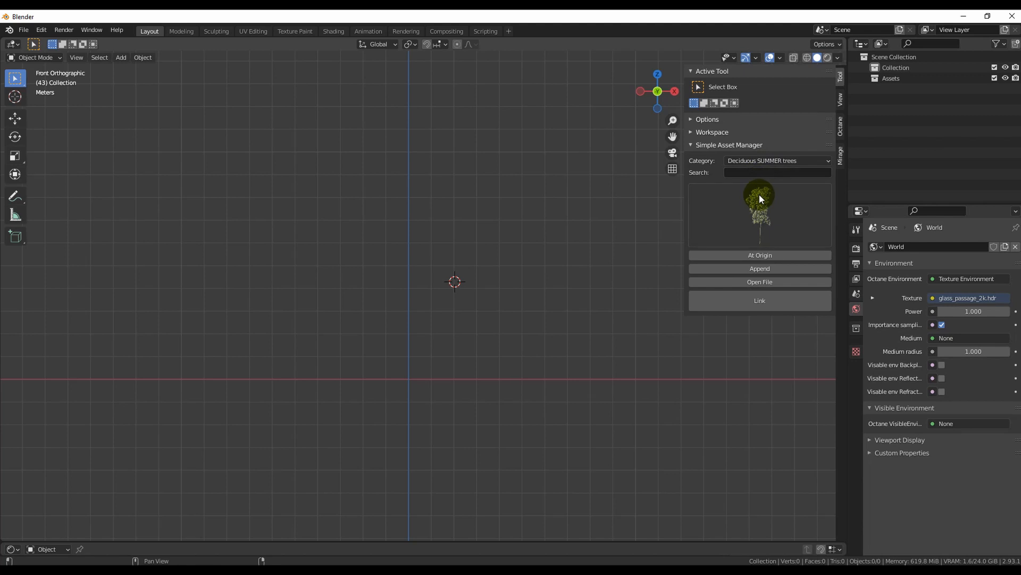
left_click(759, 211)
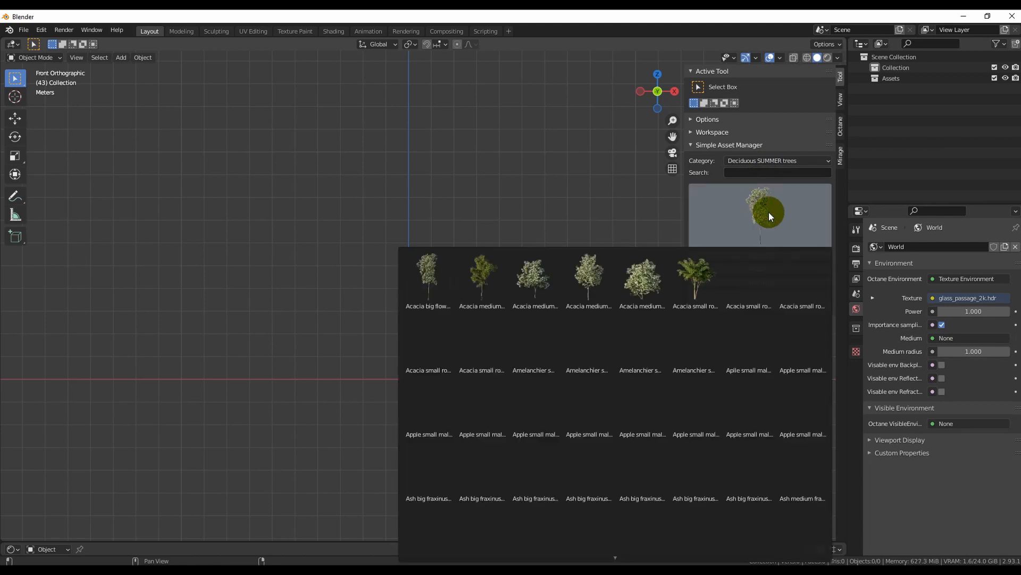
Link an Amelanchier tree and a flowering Apple tree into the scene under Assets
left_click(640, 345)
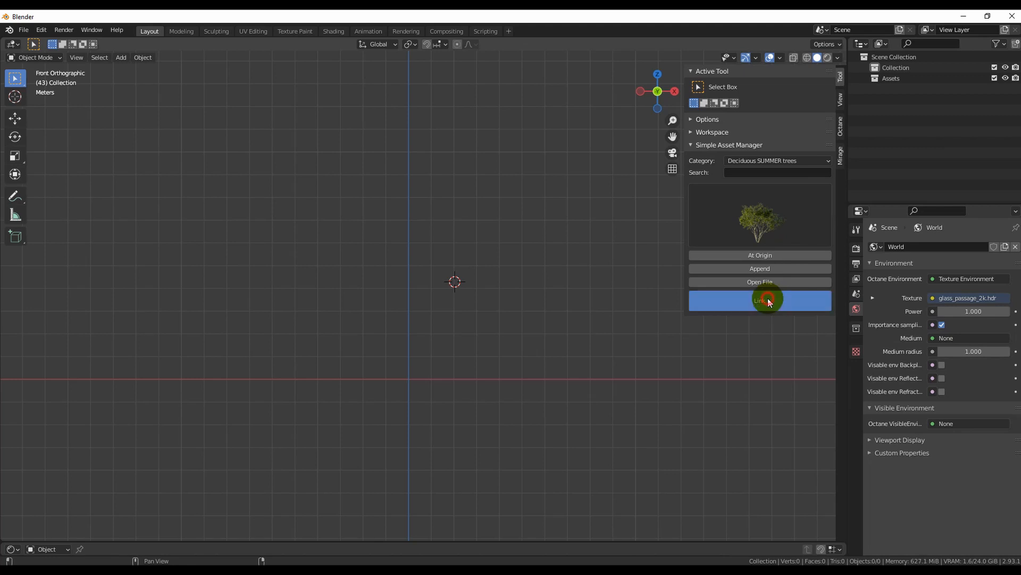
left_click(759, 300)
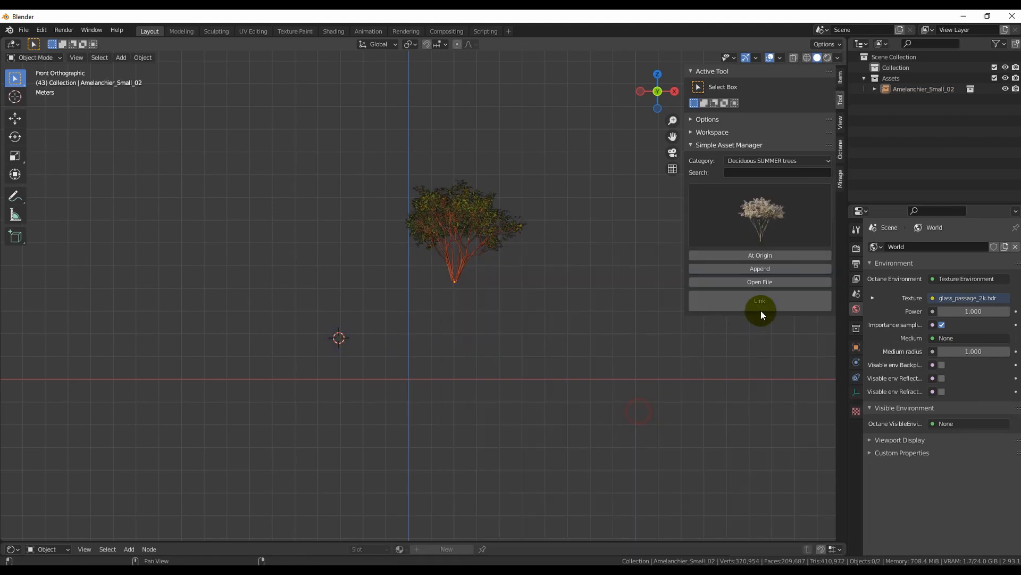
left_click(760, 300)
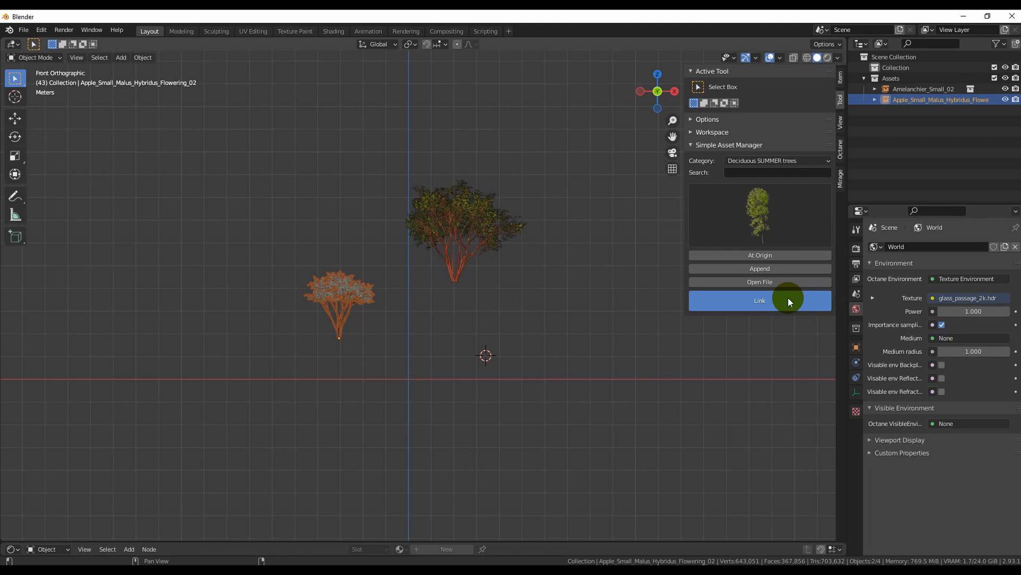
left_click(758, 300)
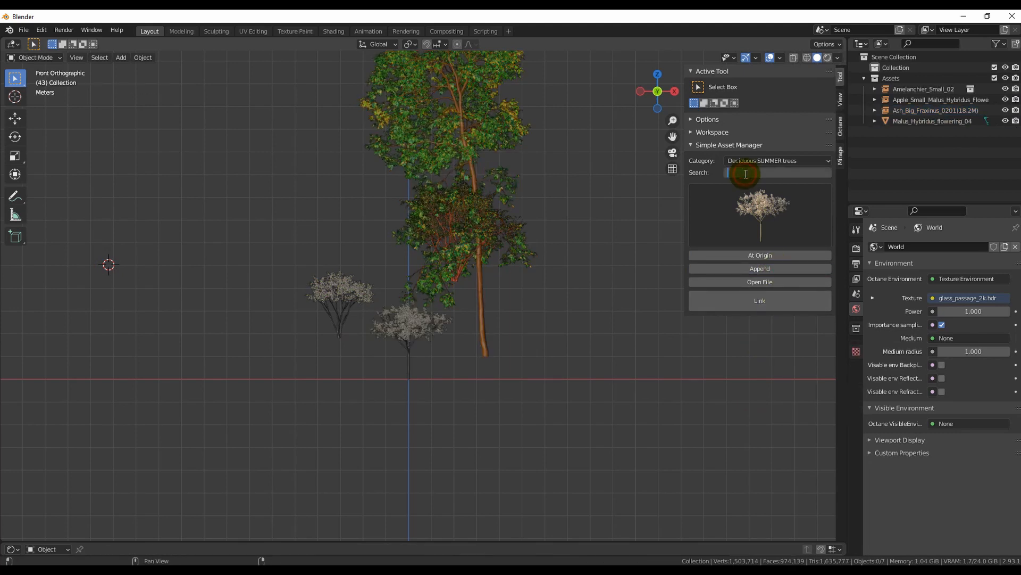
Filter the tree previews with the search keywords 'ash', 'big' and 'medium'
type("ash")
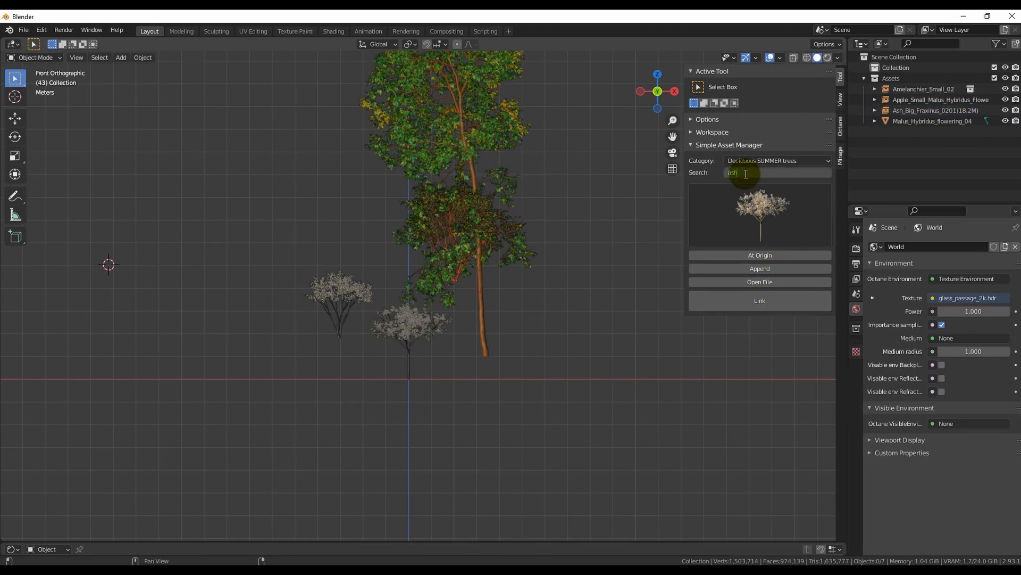
type("ash")
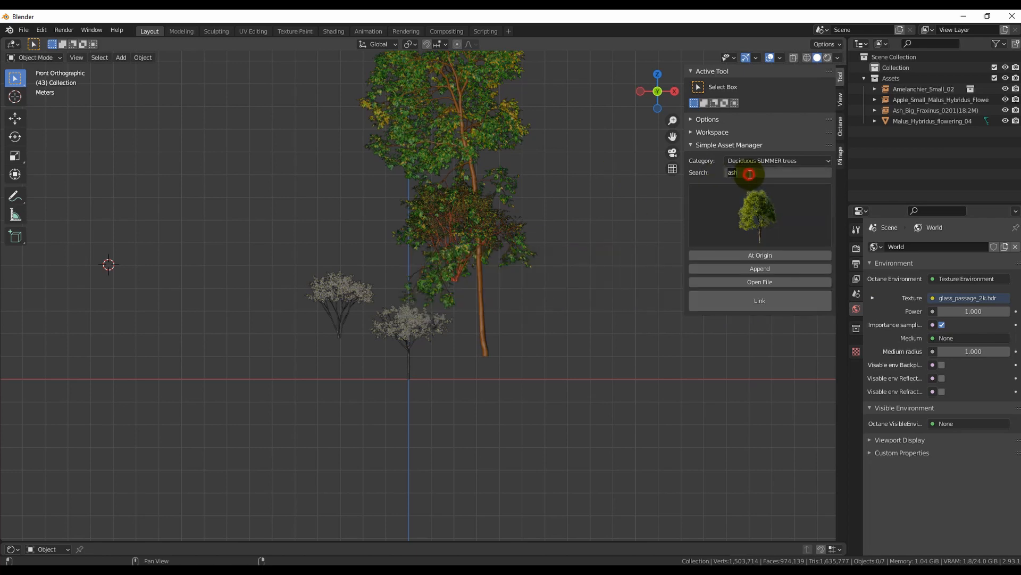
type("big")
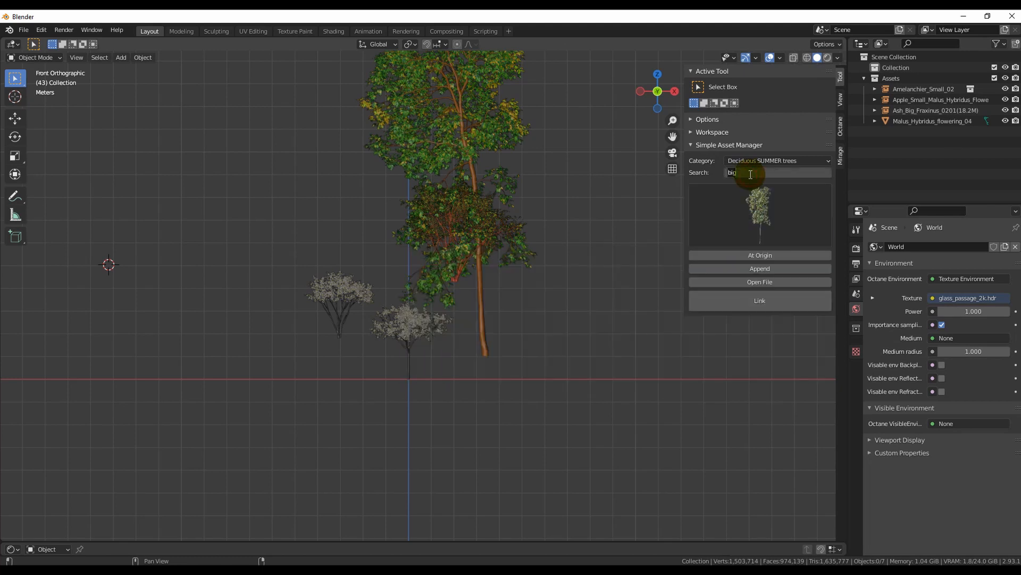
type("medium")
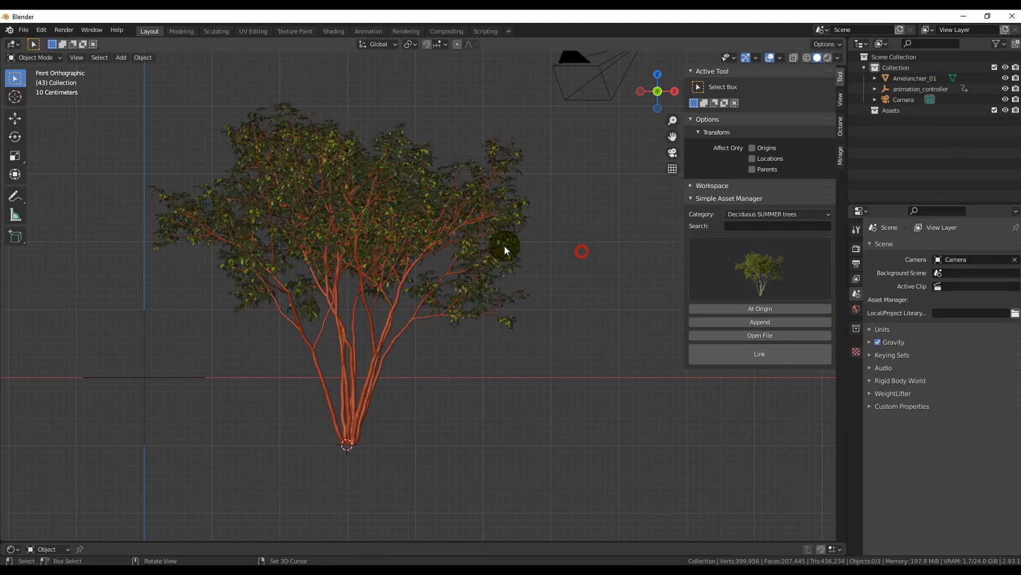
Enter Edit Mode on the Amelanchier_01 tree
key("Tab")
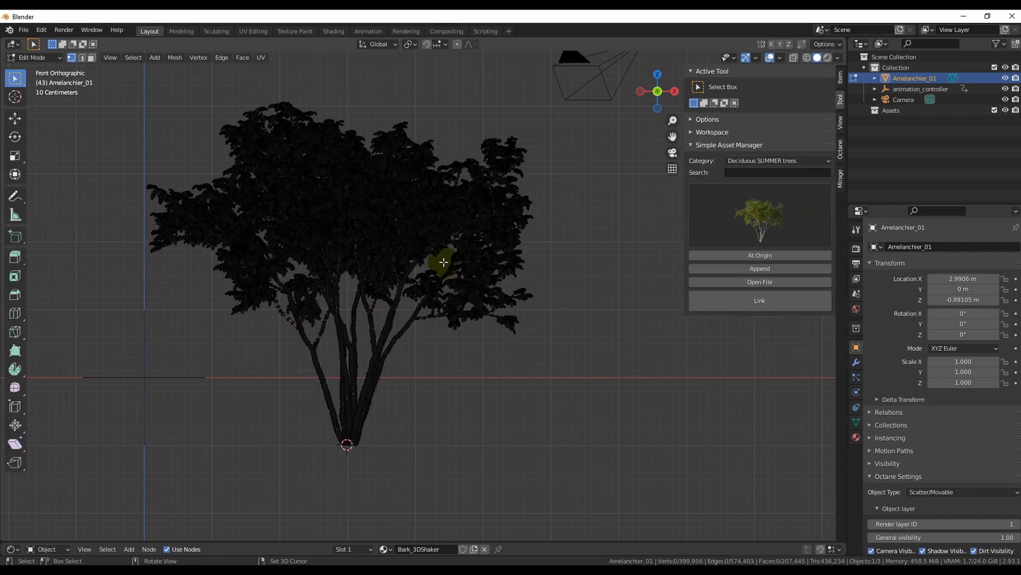